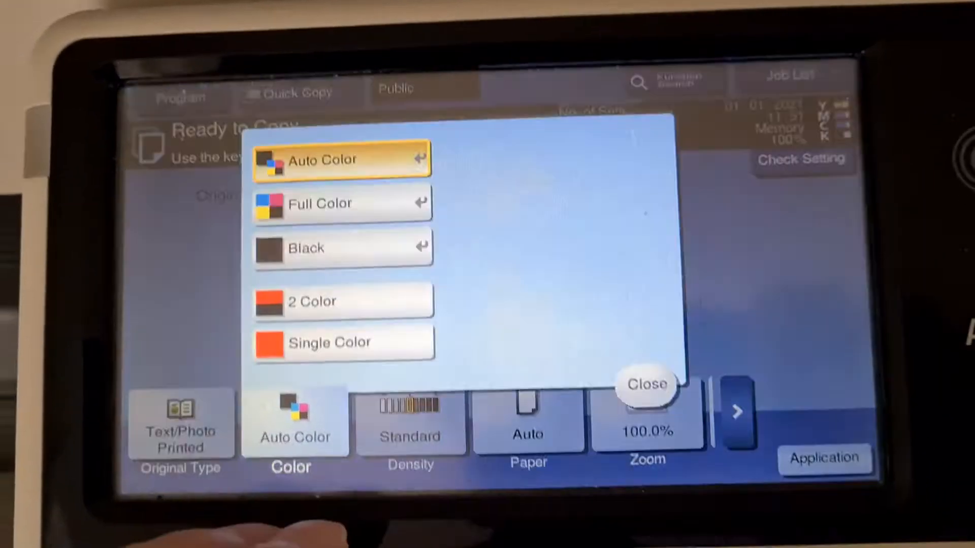
Set the copy colour to Full Color and bring up the Application functions.
left_click(320, 204)
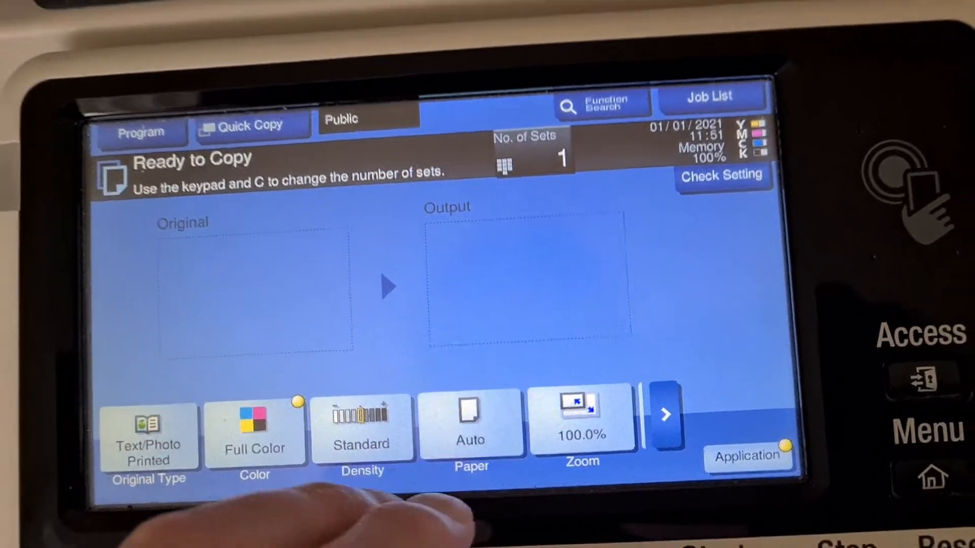
left_click(471, 426)
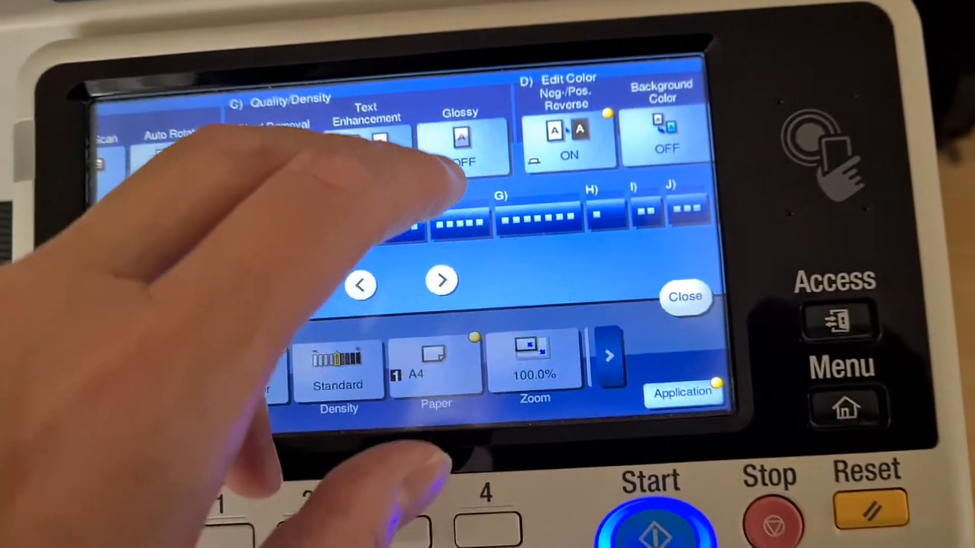
Set Background Color to Orange and raise Magenta in Color Adjust's colour balance.
left_click(441, 281)
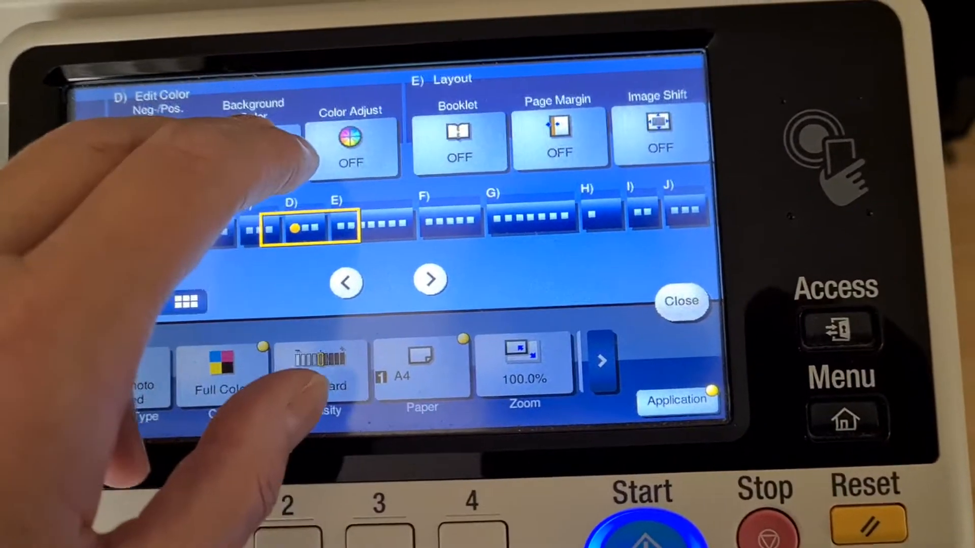
left_click(252, 143)
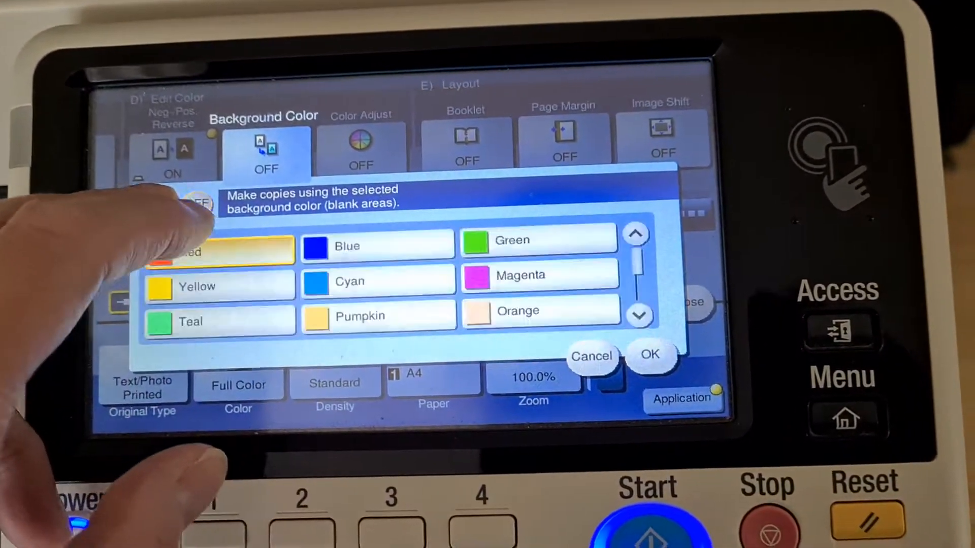
left_click(503, 294)
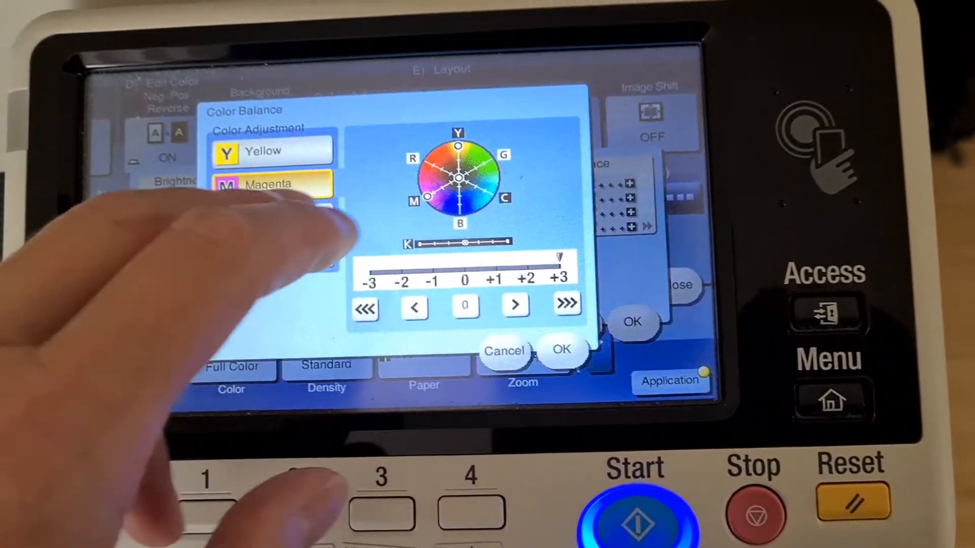
left_click(274, 223)
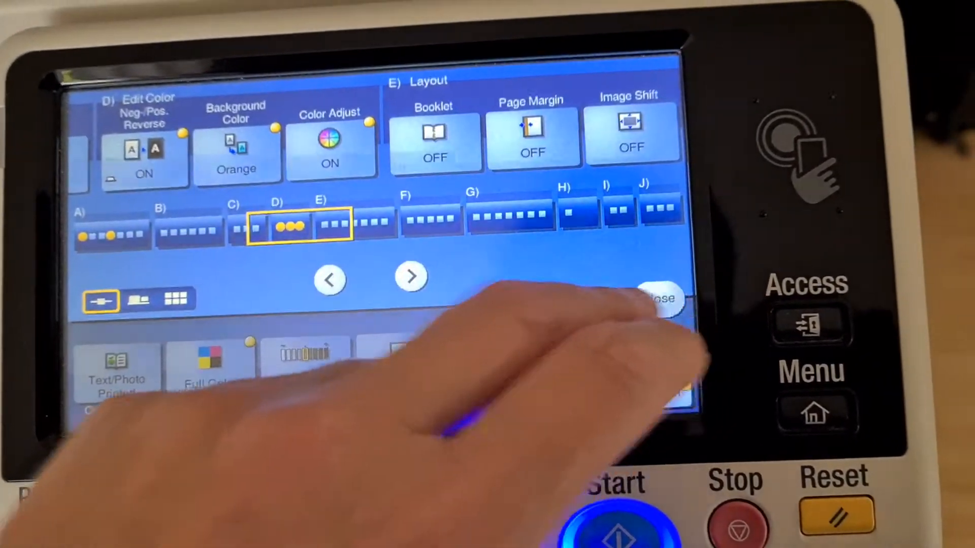
Keep the colour settings, scan the original and finish so the copy prints.
left_click(660, 299)
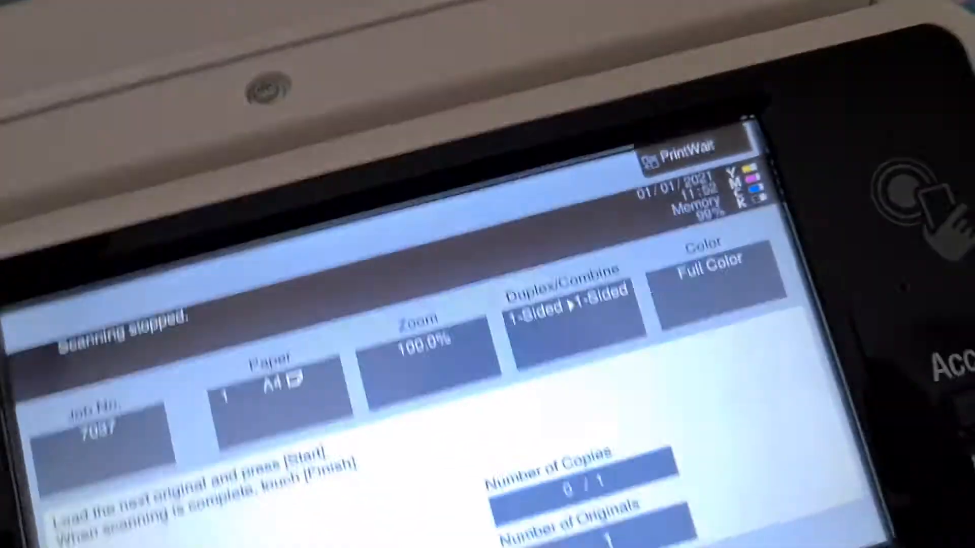
left_click(250, 354)
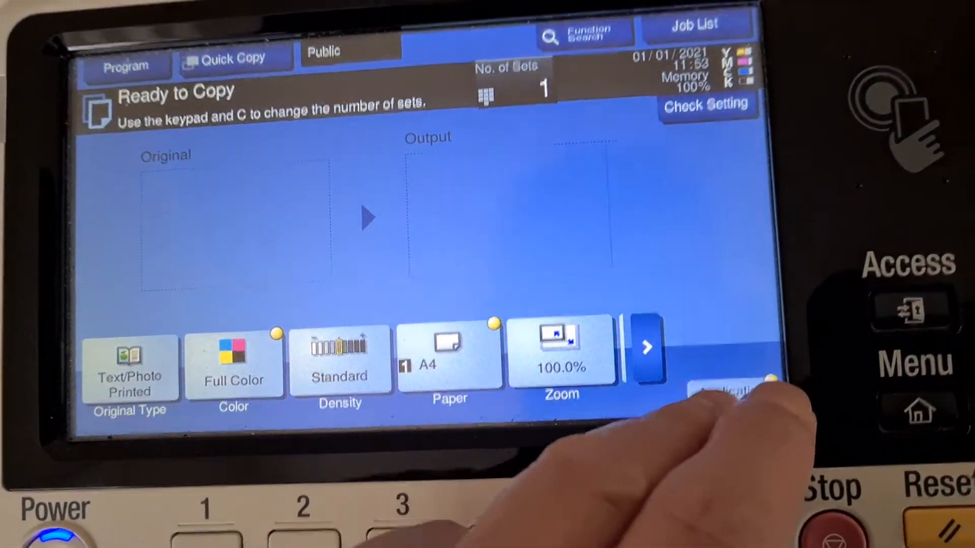
Reopen Color Adjust under Edit Color and bring up the Hue adjustment.
left_click(734, 389)
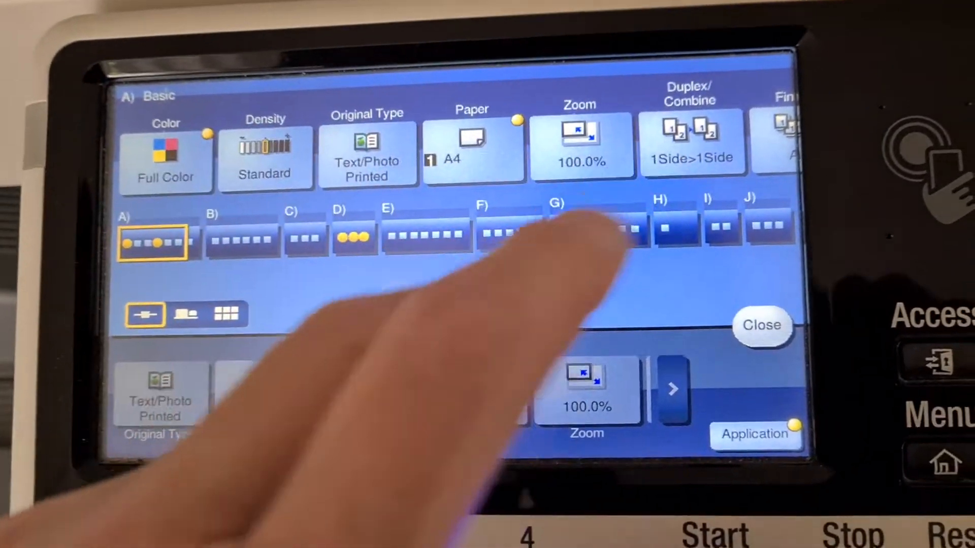
left_click(166, 159)
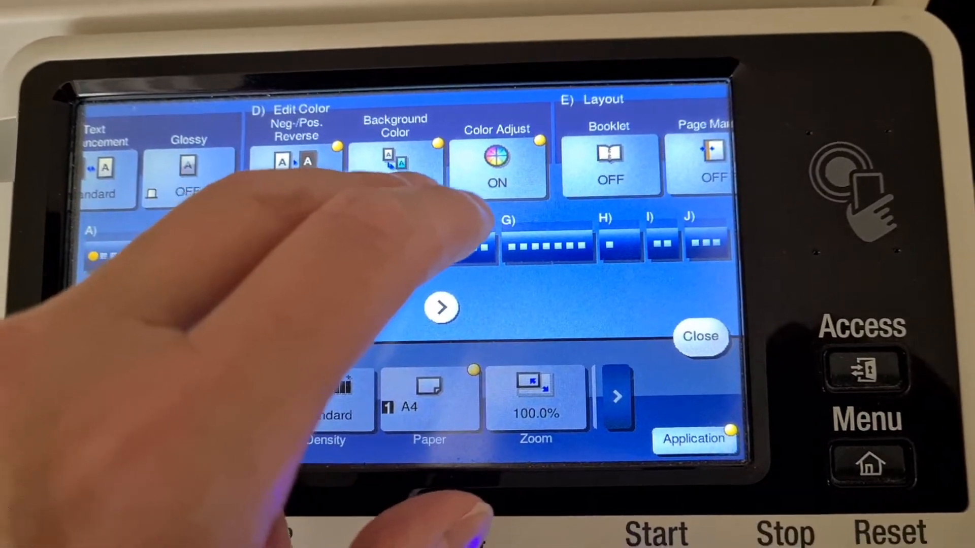
left_click(496, 165)
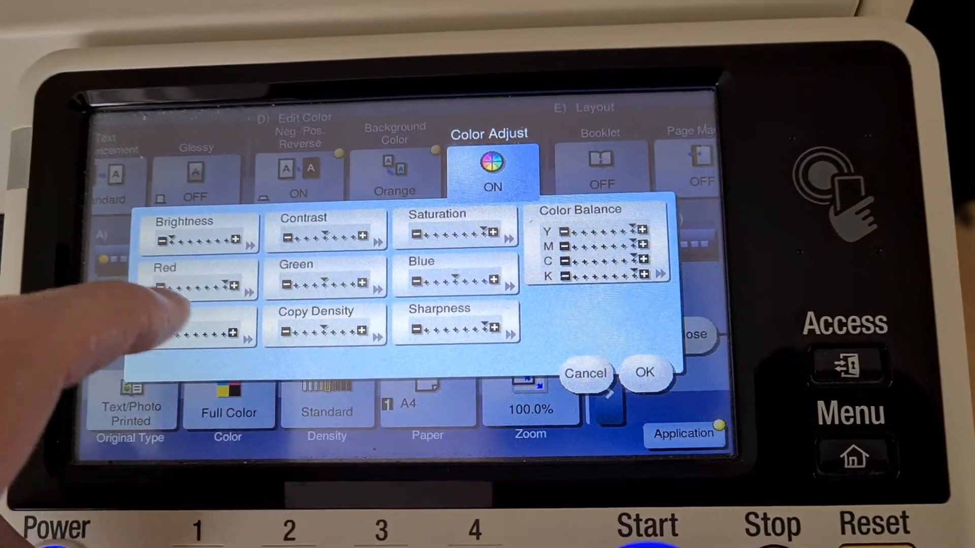
left_click(174, 324)
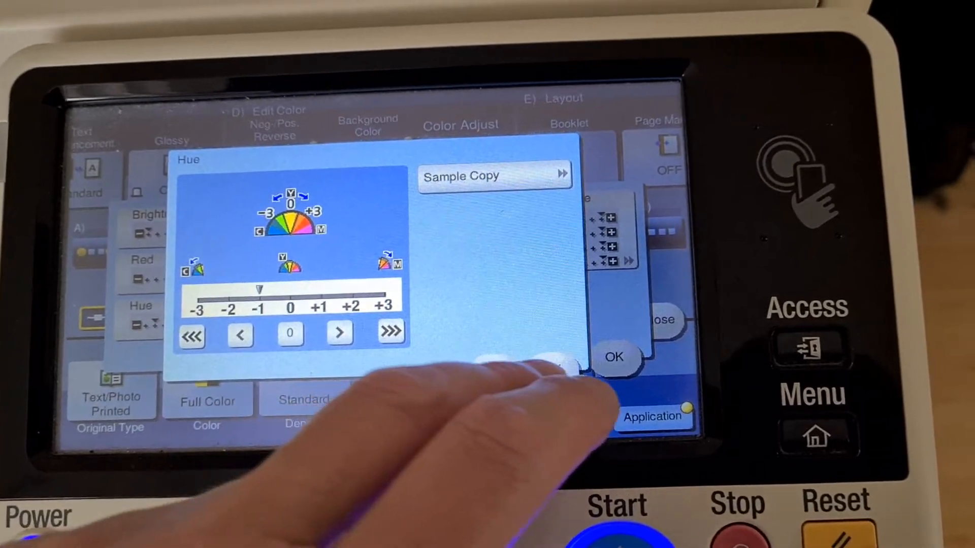
Confirm the -1 hue change so the original is scanned with it.
left_click(614, 358)
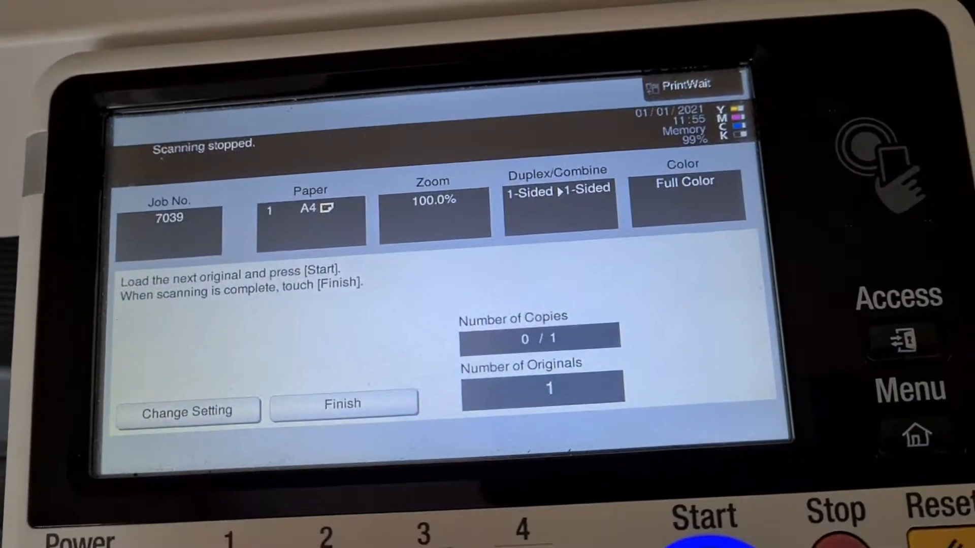
Finish scanning so the hue-adjusted job is ready to print.
left_click(342, 402)
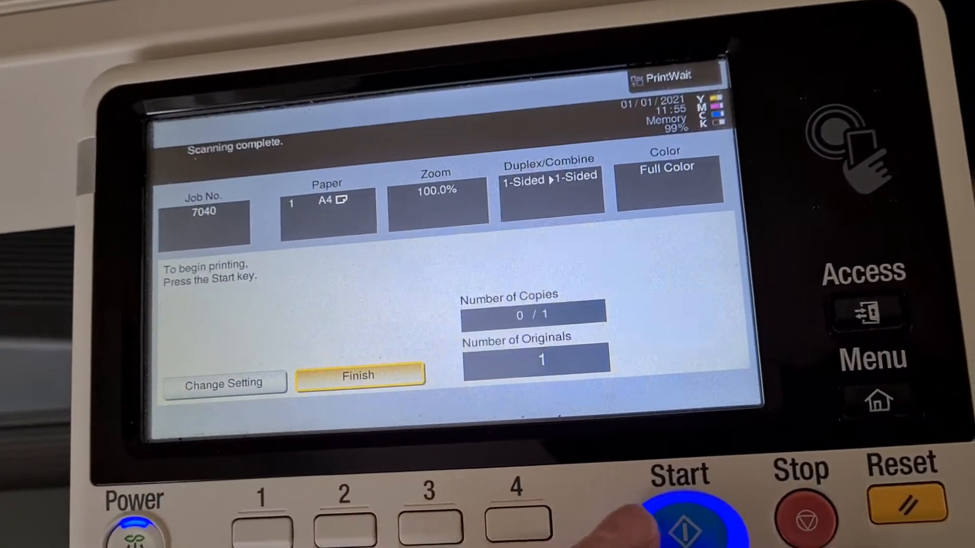
Start printing the hue-adjusted job and return to Ready to Copy.
left_click(678, 516)
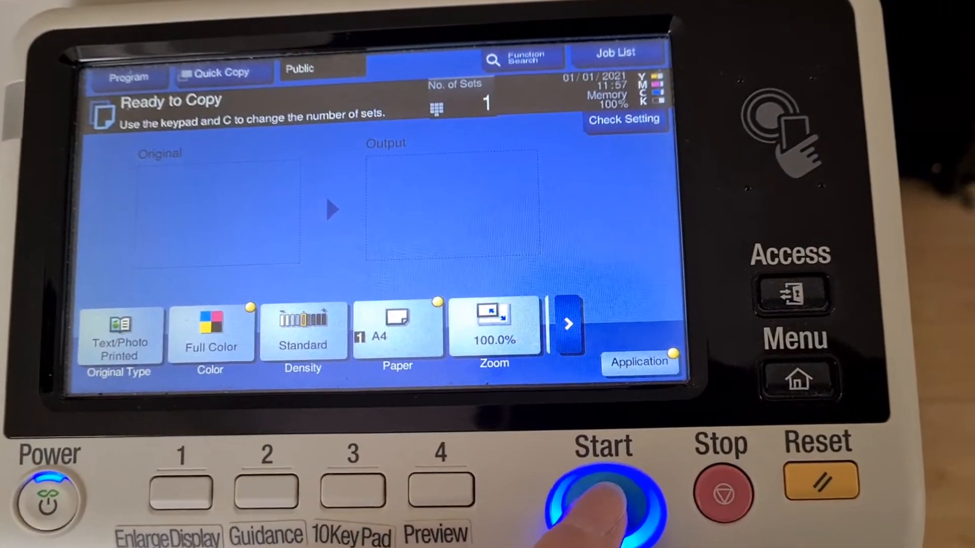
left_click(604, 498)
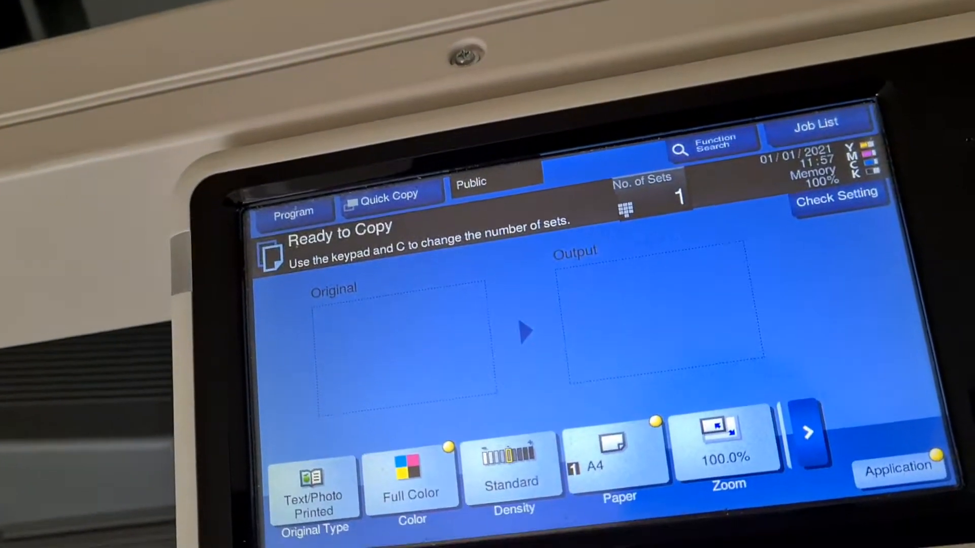
left_click(669, 416)
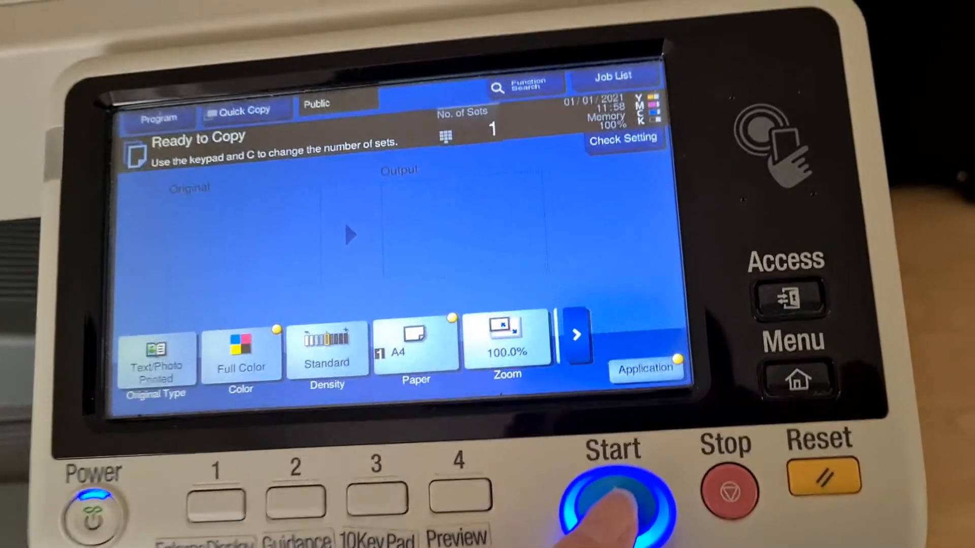
Scan the magazine page, print it and finish the job back at Ready to Copy.
left_click(613, 495)
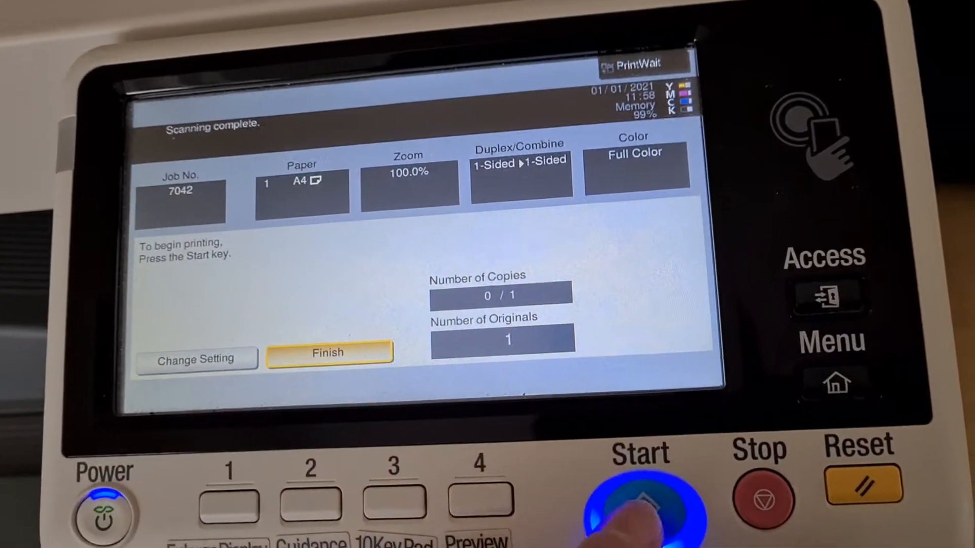
left_click(637, 504)
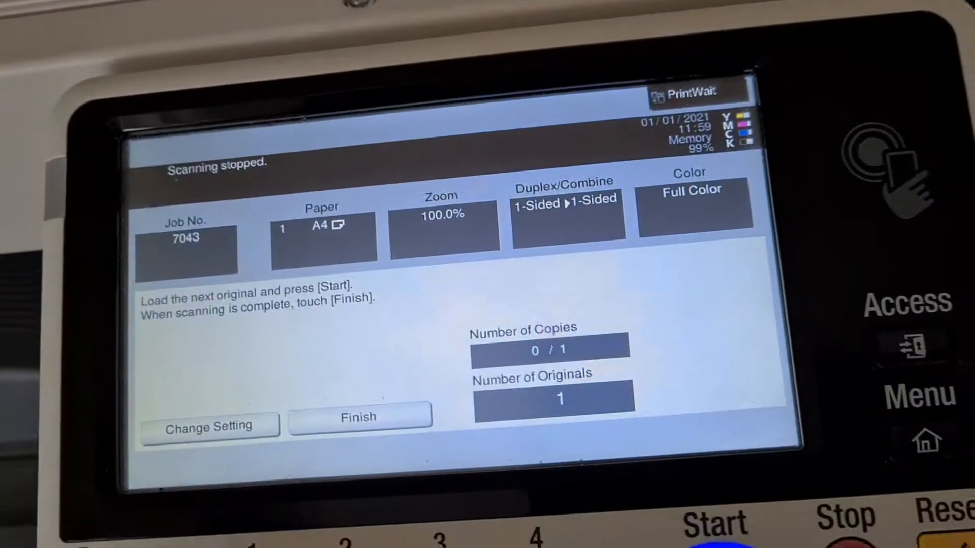
left_click(360, 417)
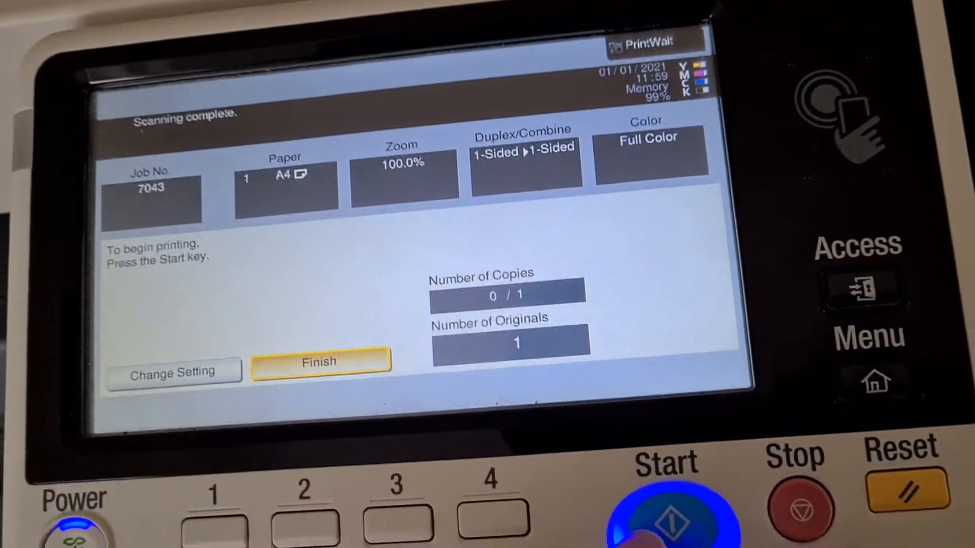
left_click(668, 519)
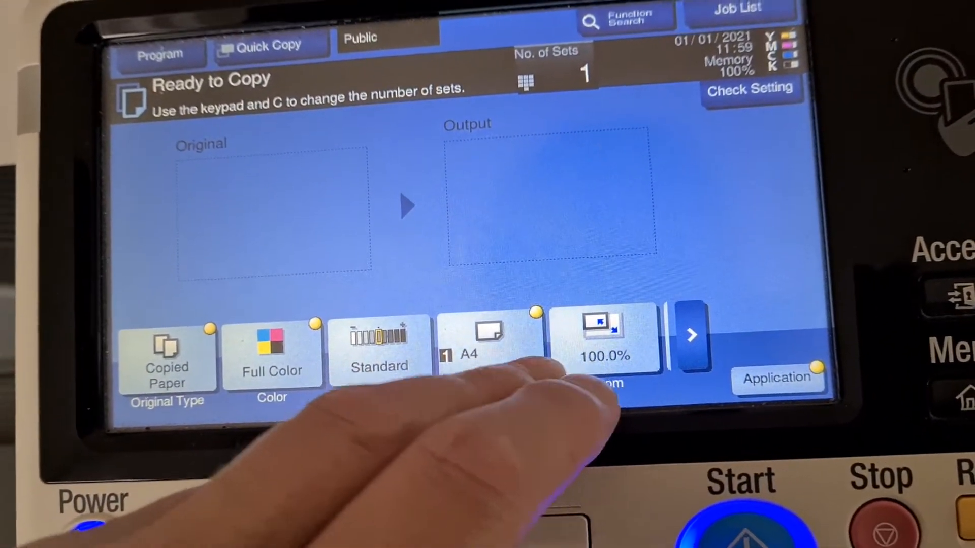
Enter a manual zoom of 102% for both X and Y and confirm it.
left_click(602, 348)
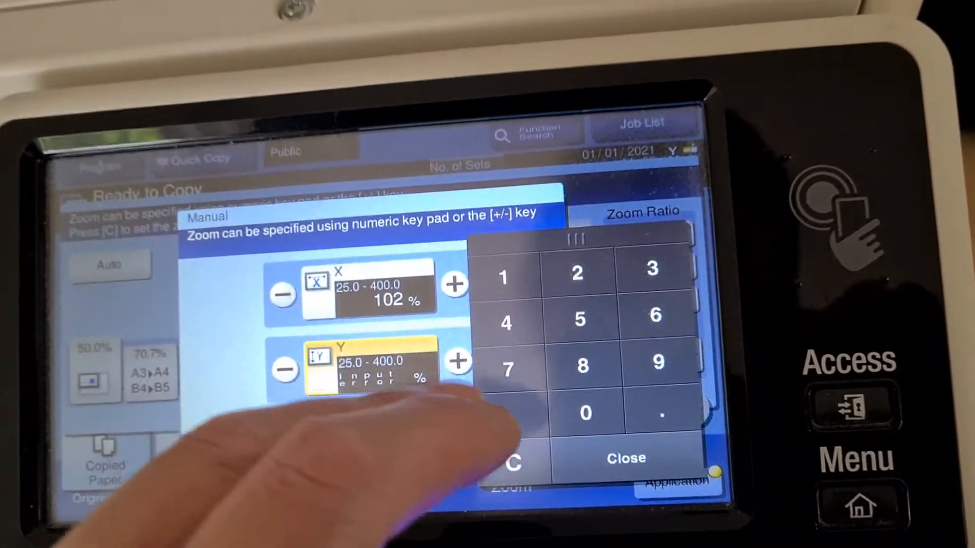
left_click(584, 412)
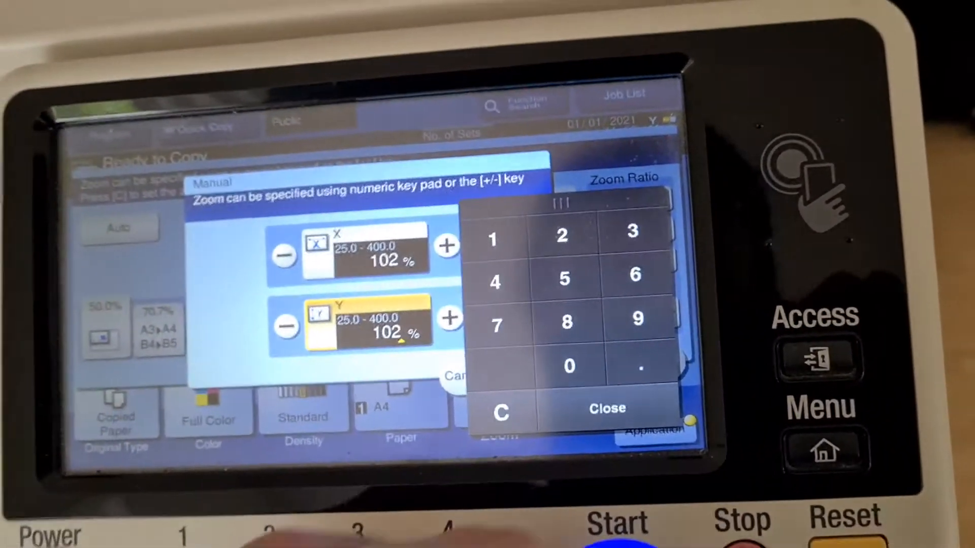
left_click(606, 409)
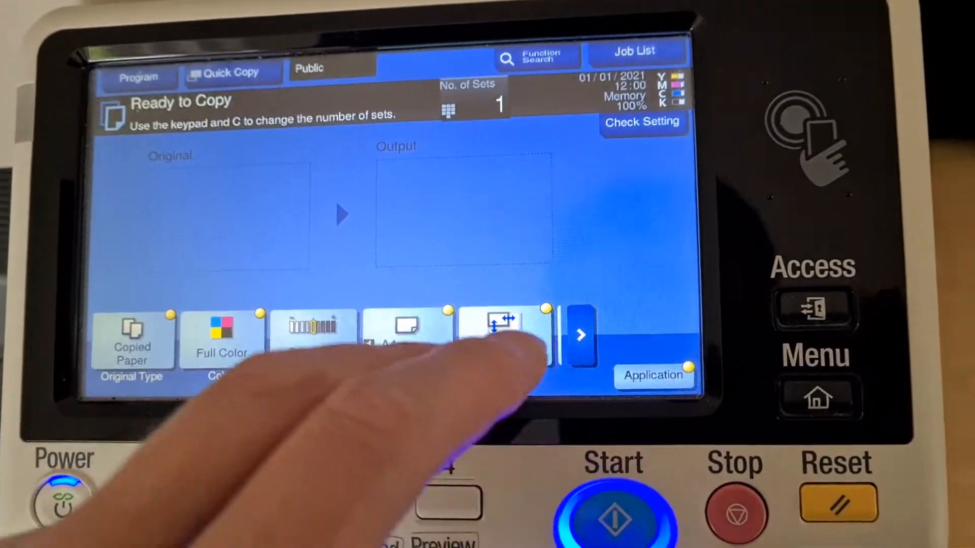
Turn off the orange Background Color and Neg./Pos. Reverse, keeping Color Adjust on for density -3.
left_click(499, 327)
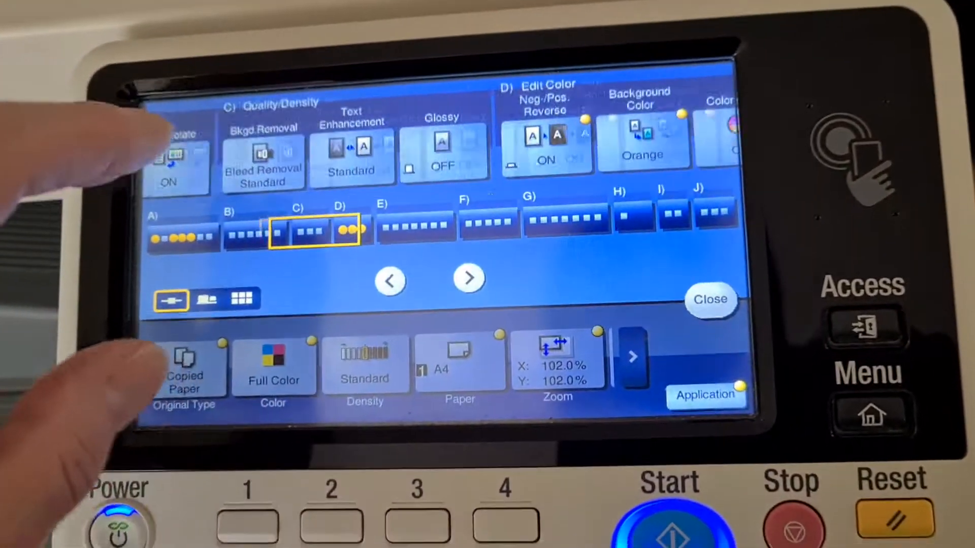
left_click(468, 278)
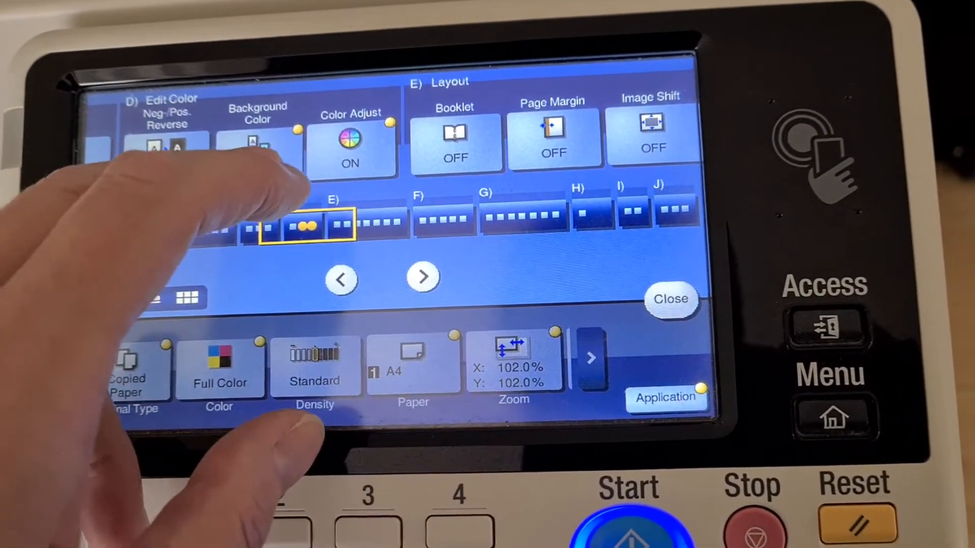
left_click(258, 140)
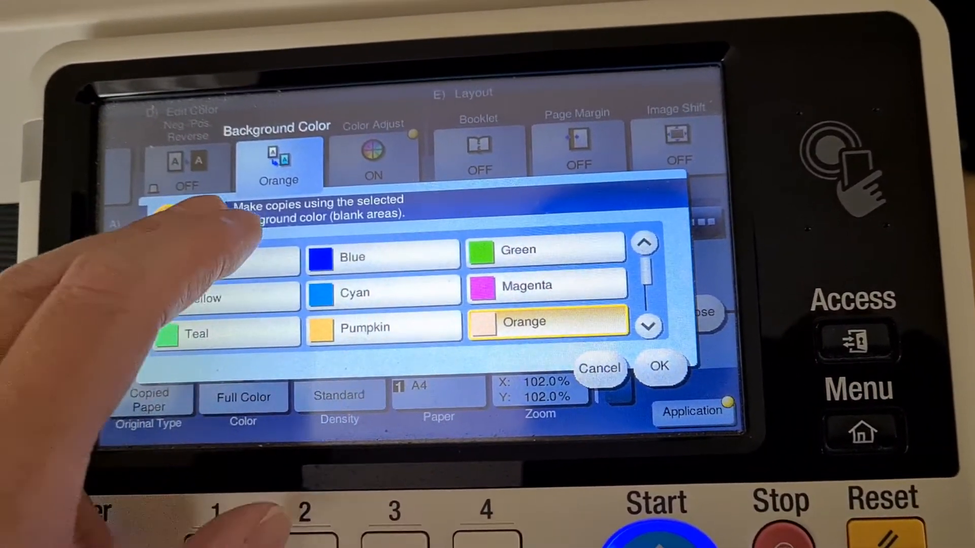
left_click(659, 366)
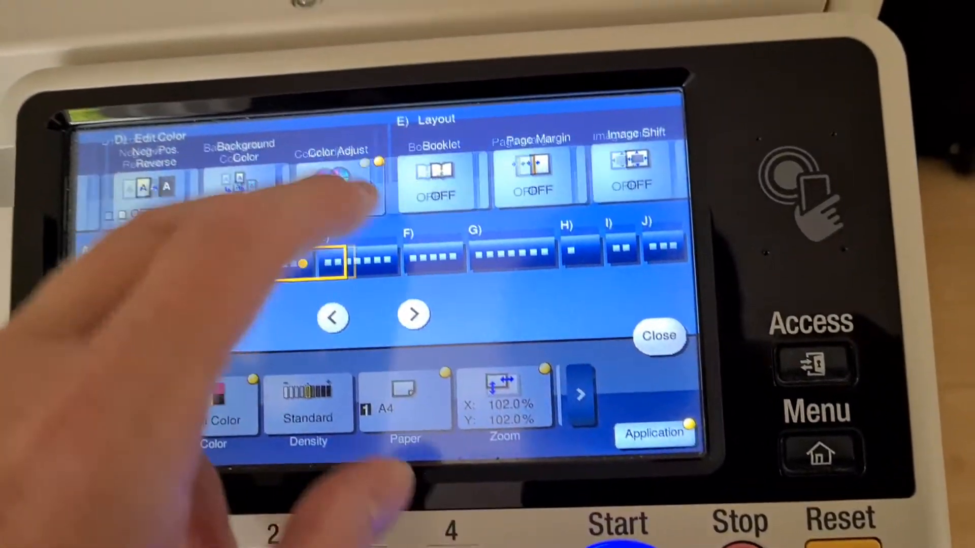
left_click(339, 181)
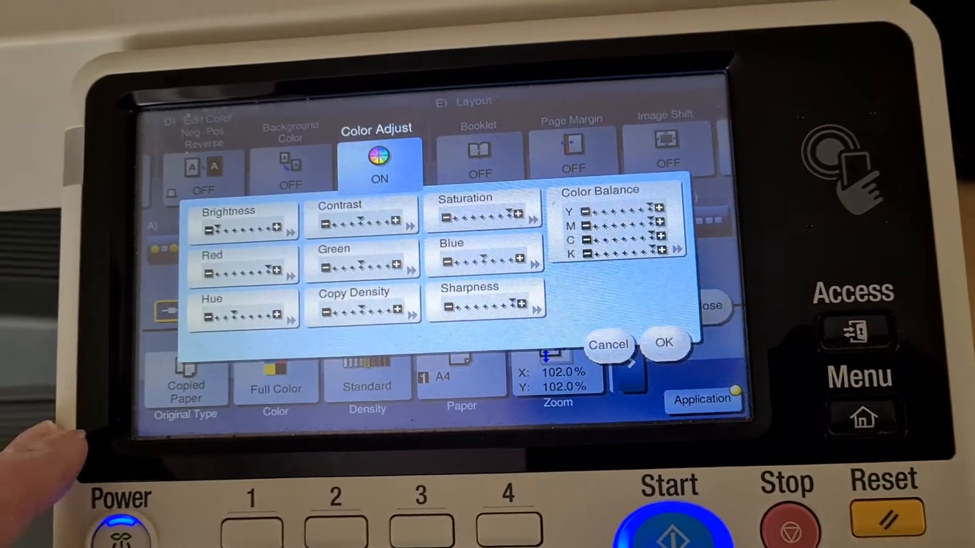
left_click(243, 224)
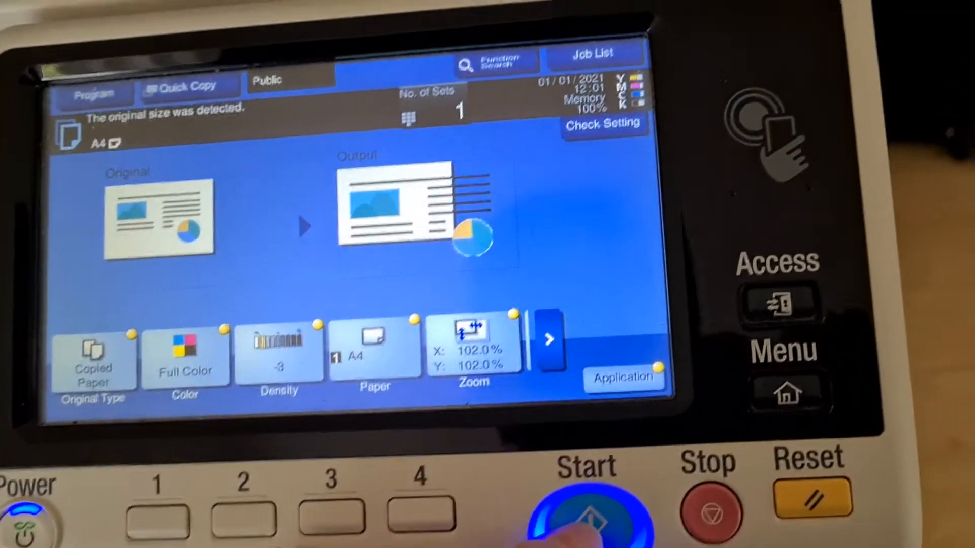
Start the colour copy at 102% zoom and dismiss the original-left-on-glass warning.
left_click(584, 510)
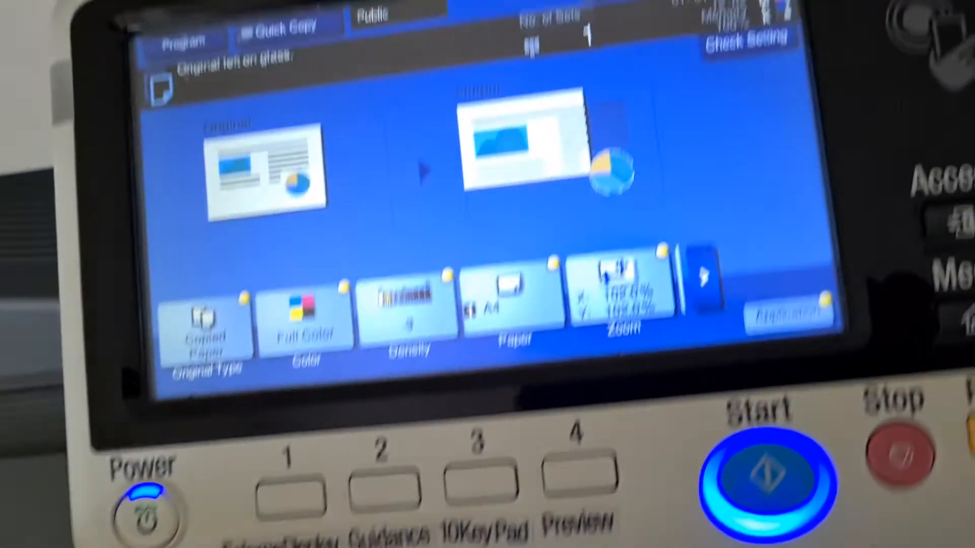
left_click(407, 311)
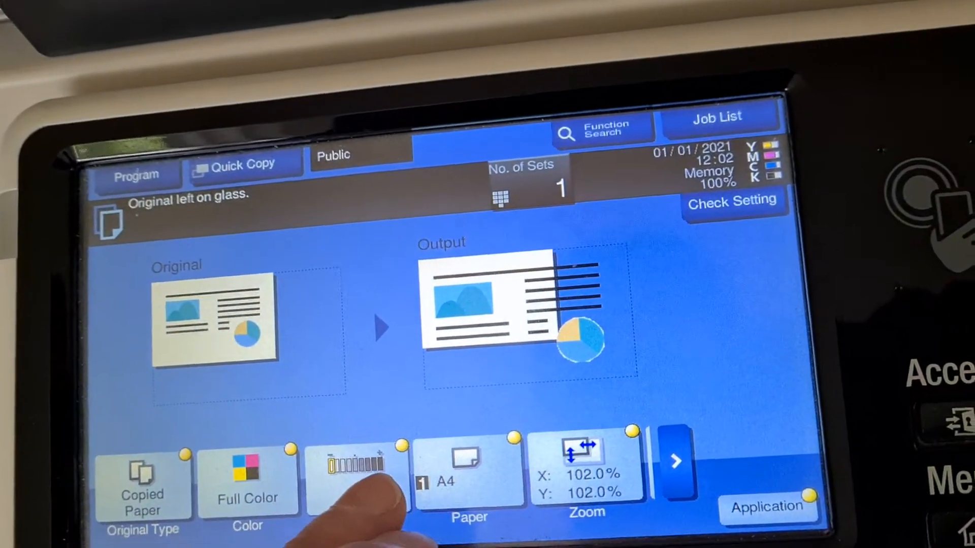
Keep density at -3 and finish the stopped scanning job to return to the ready screen.
left_click(357, 463)
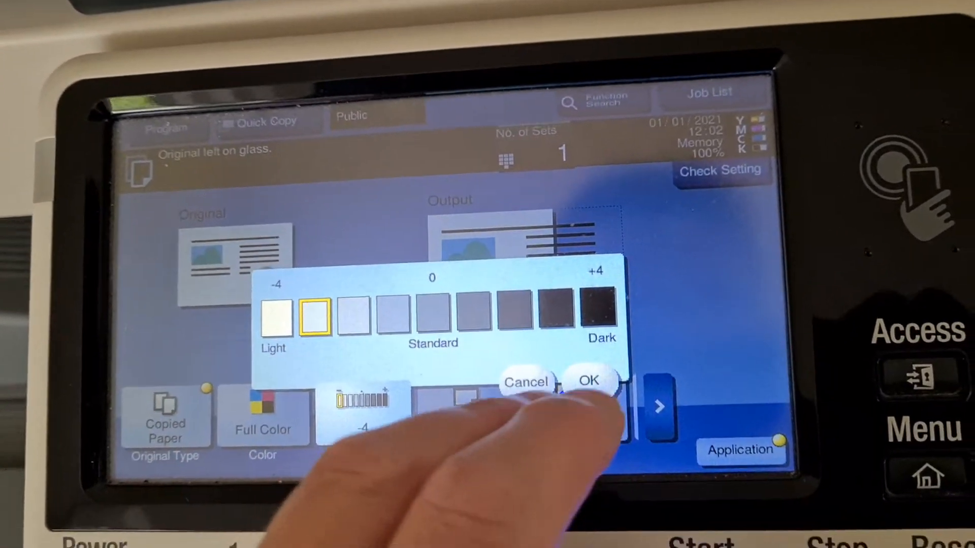
left_click(588, 382)
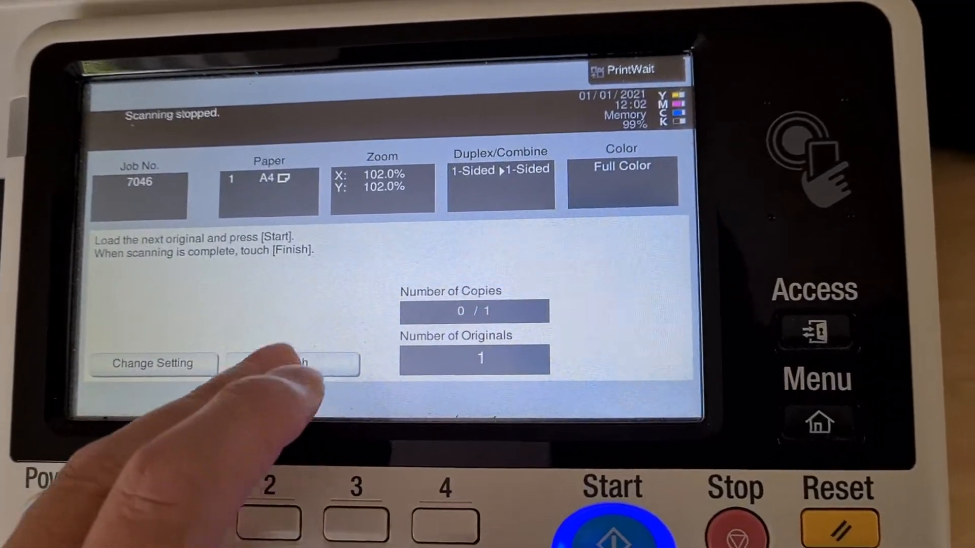
left_click(292, 363)
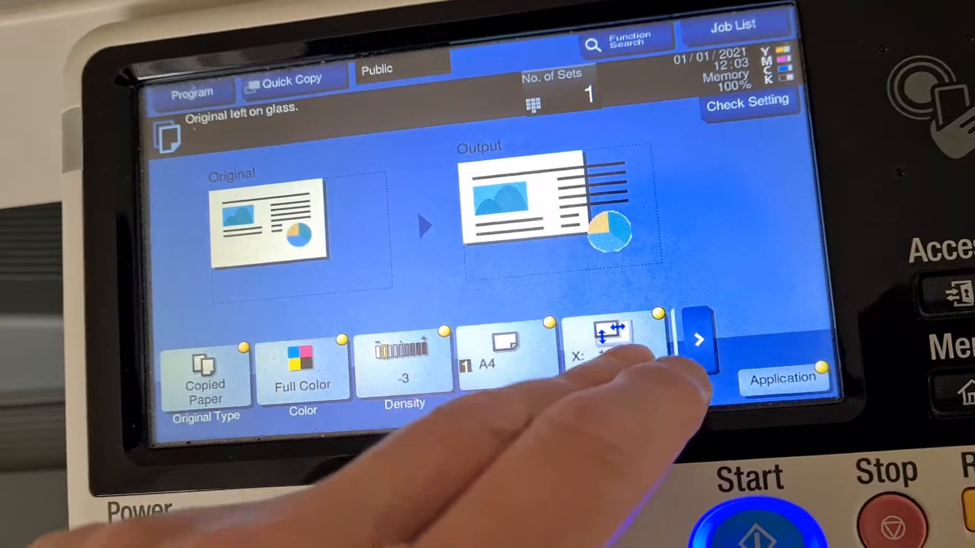
Keep zoom at 102% and mirror image off before setting two sets.
left_click(610, 339)
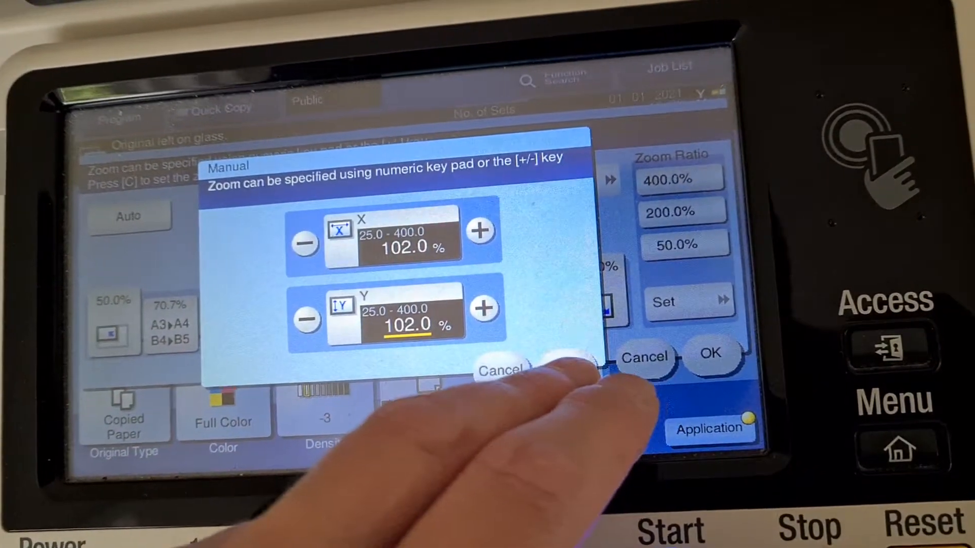
left_click(711, 354)
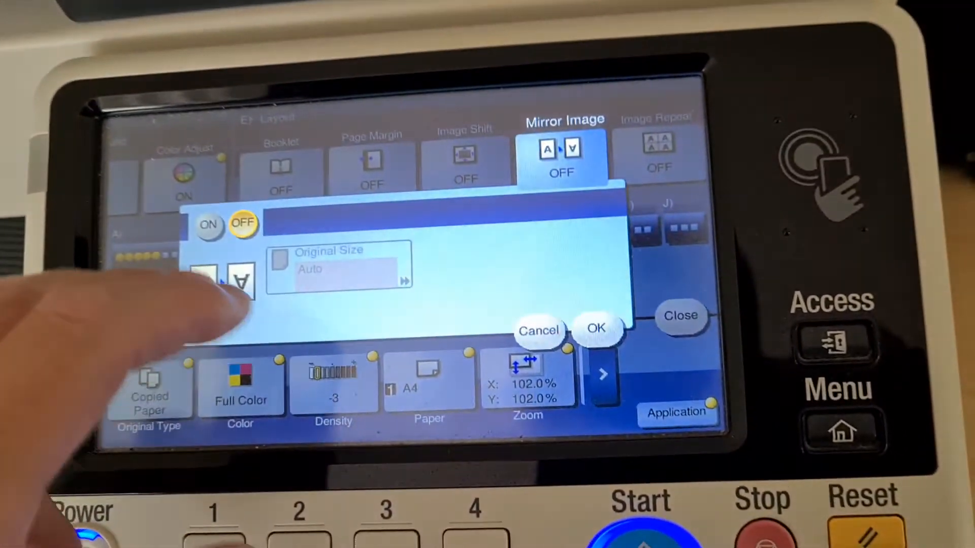
left_click(596, 328)
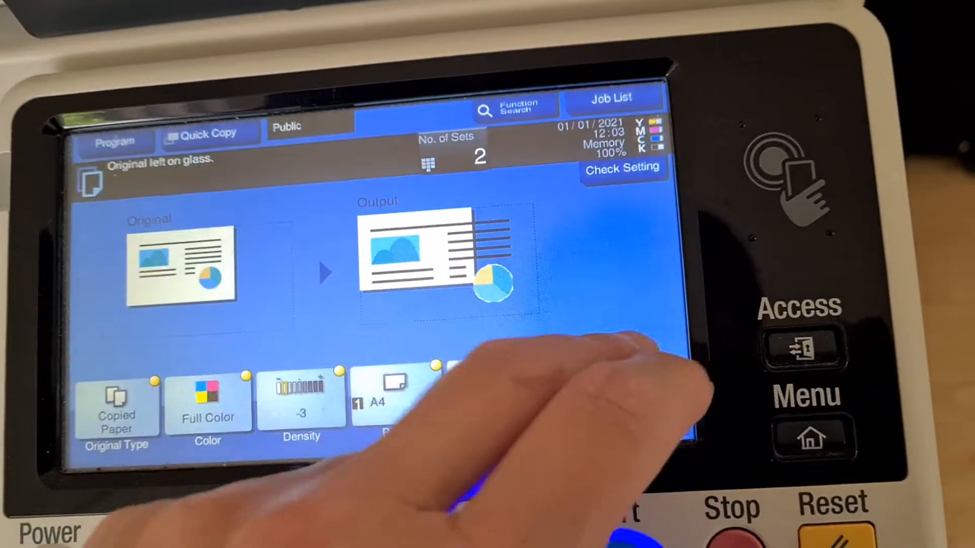